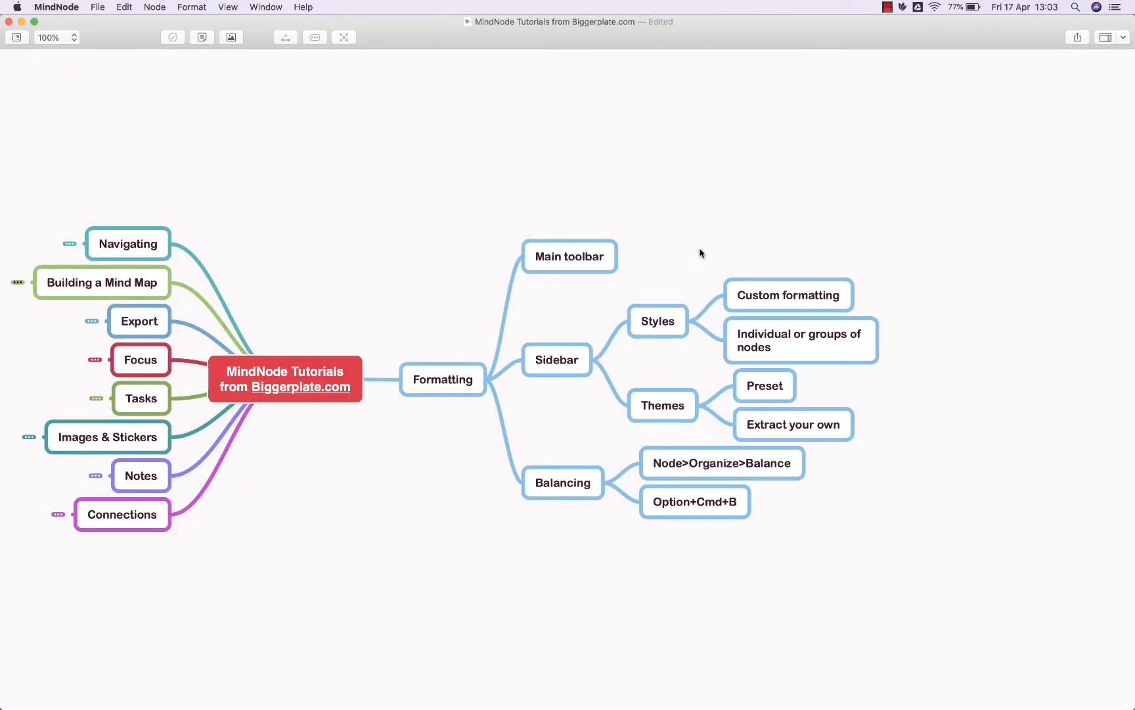
mouse_move(598, 302)
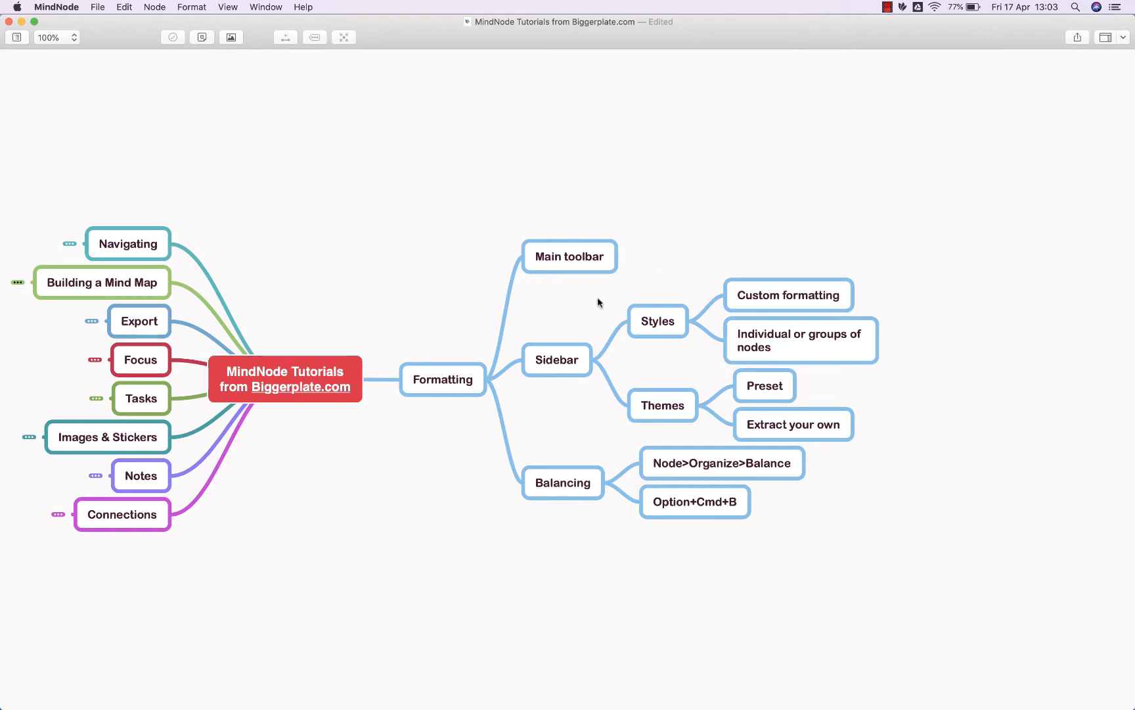
Show the Styles panel in the sidebar beside the Formatting node.
left_click(443, 378)
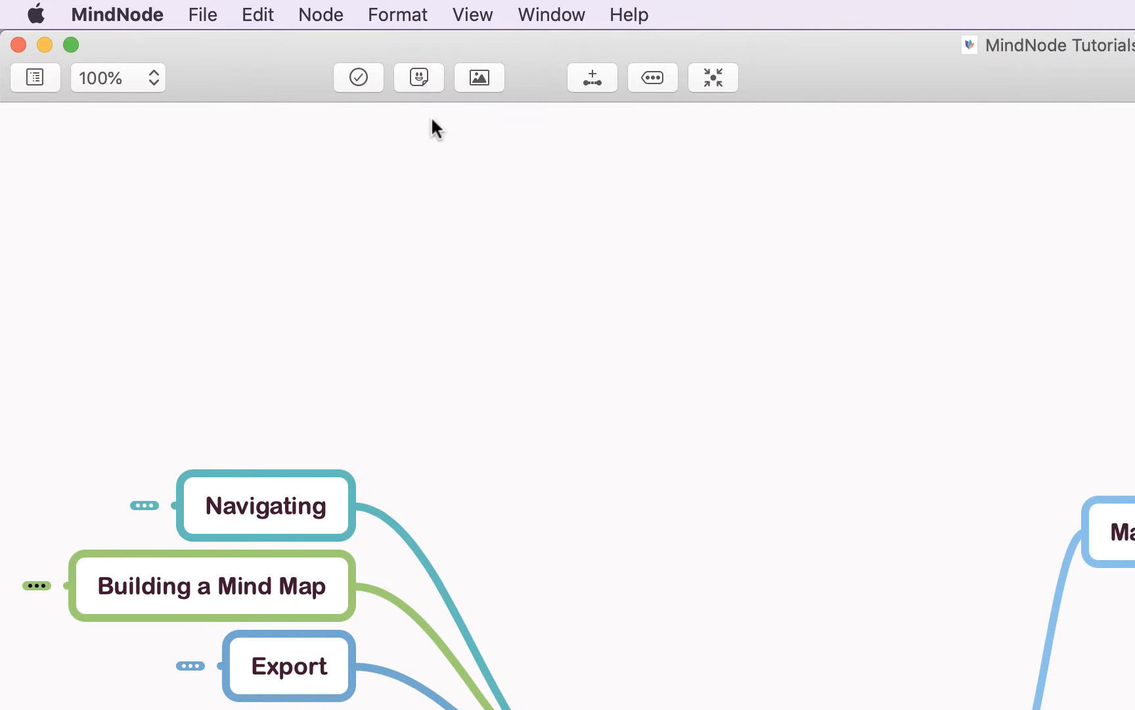
left_click(398, 15)
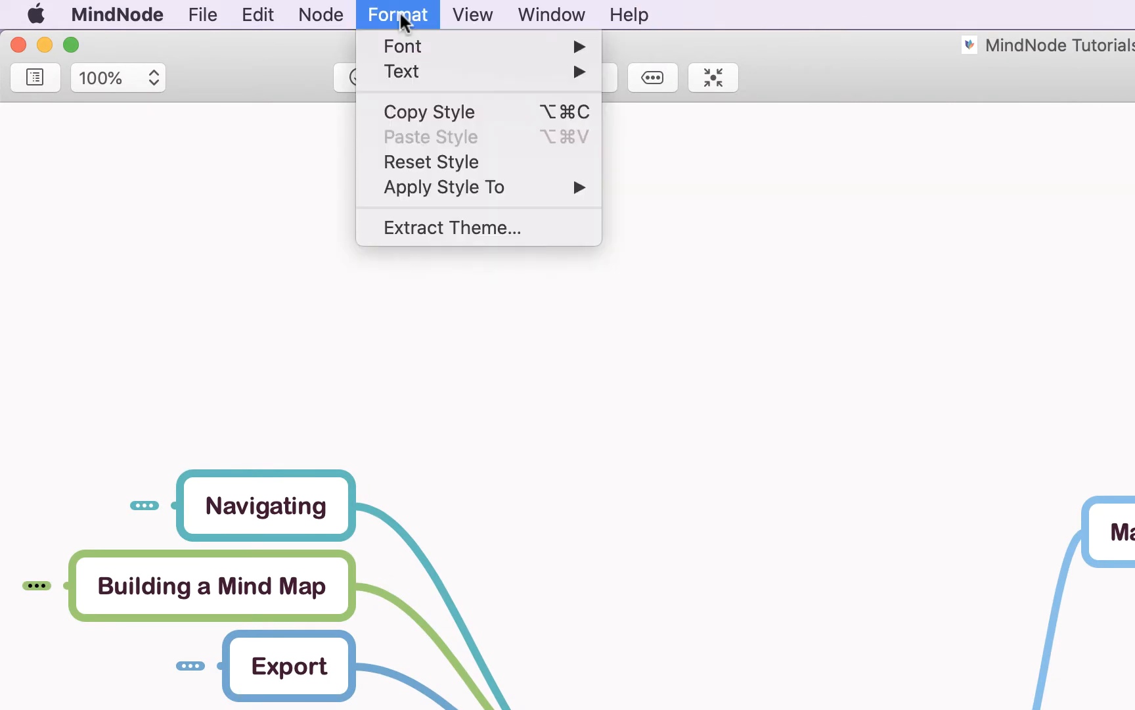
mouse_move(402, 46)
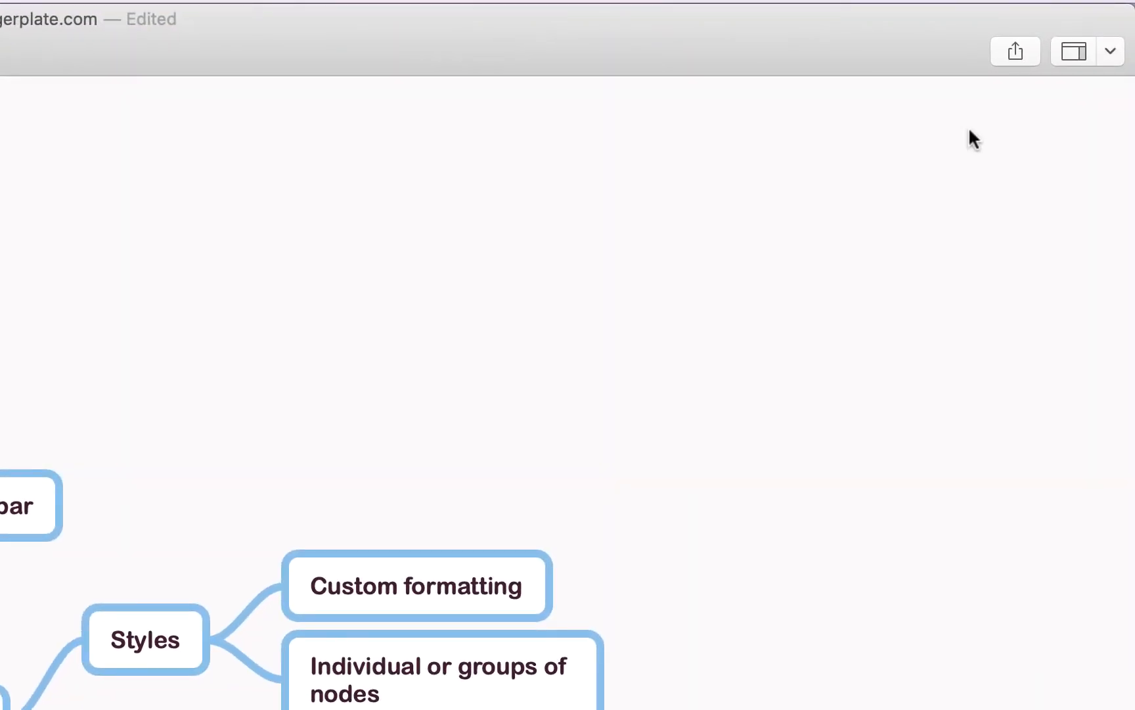
left_click(1109, 51)
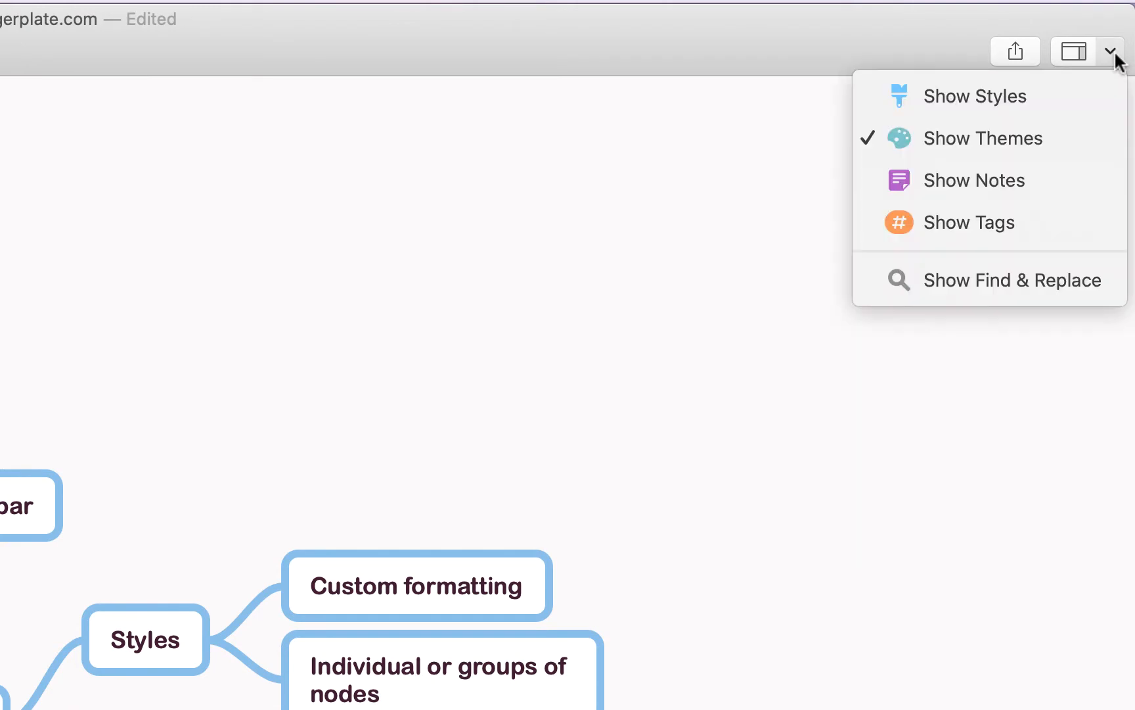
left_click(976, 96)
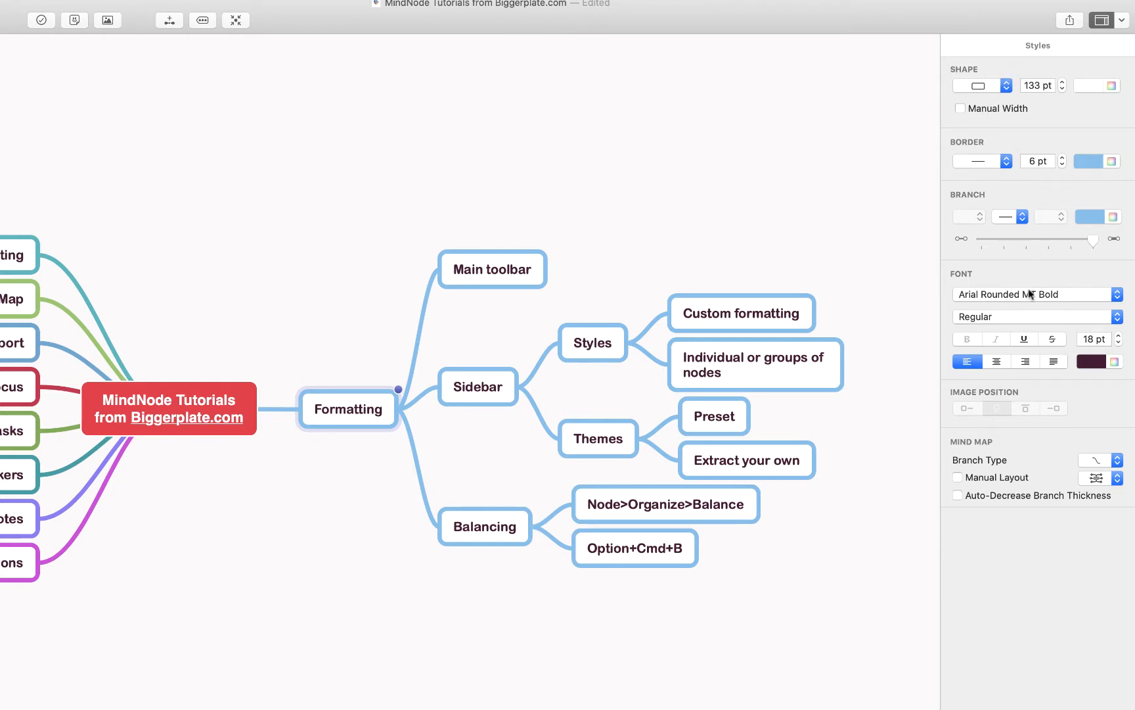
mouse_move(997, 377)
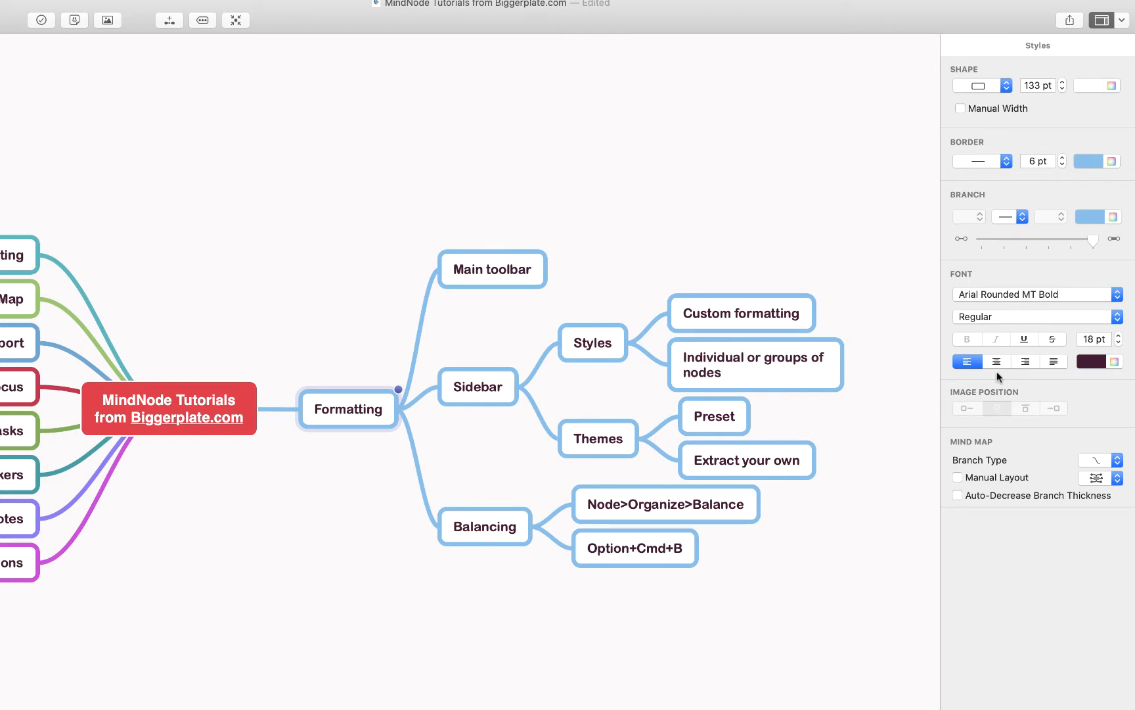
mouse_move(352, 385)
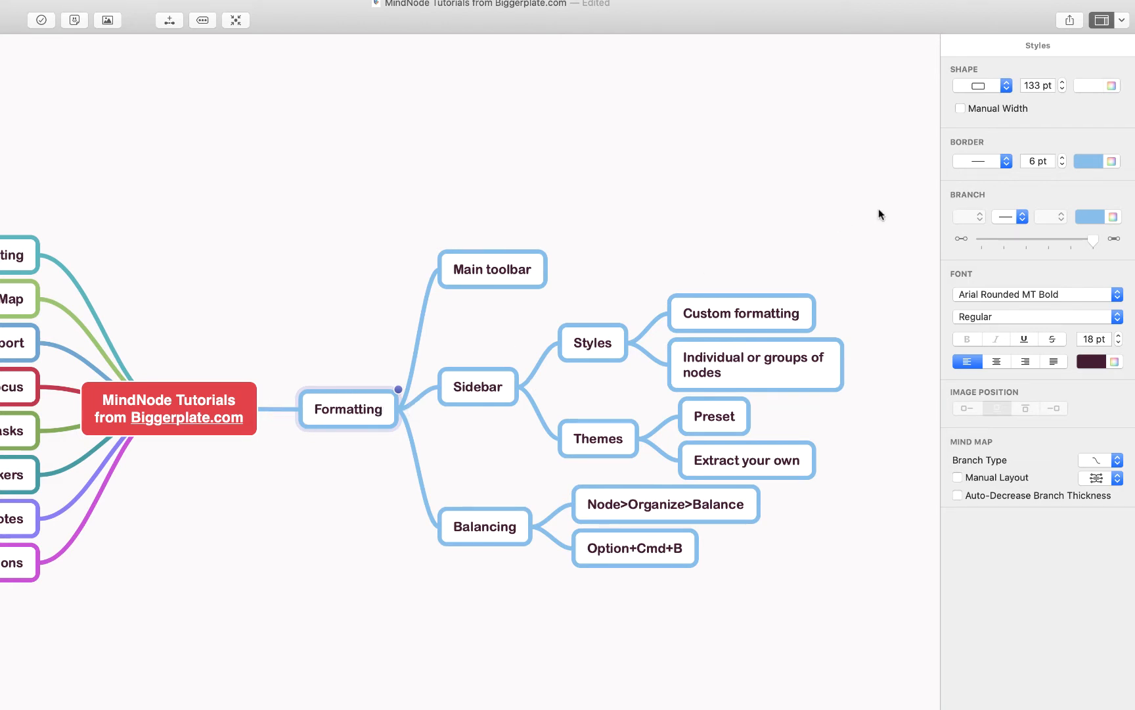
Colour the Formatting node's border red.
left_click(1096, 84)
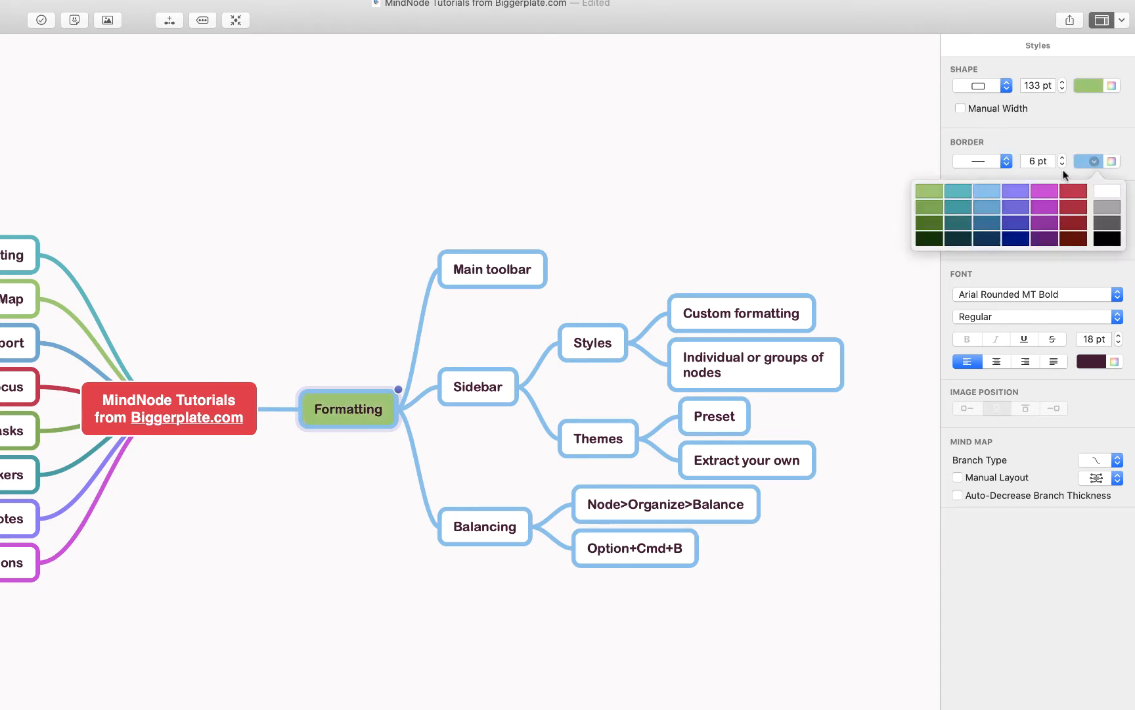
left_click(1073, 205)
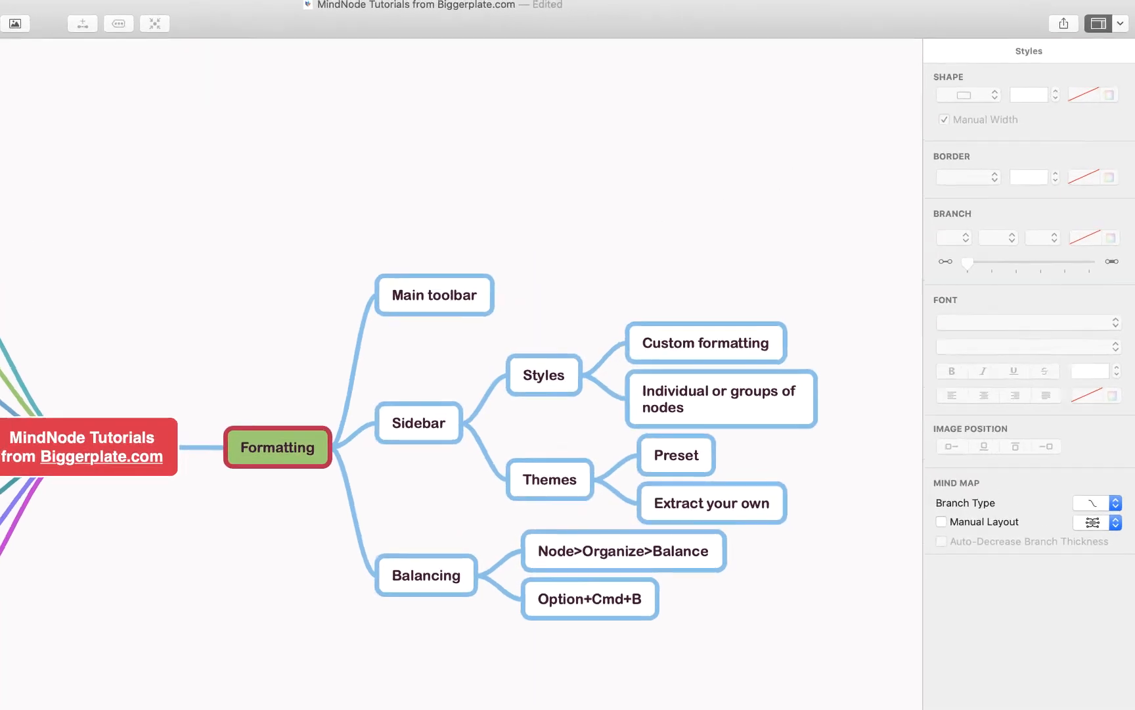
Show the Themes panel and apply the Delight built-in theme to the map.
left_click(1098, 23)
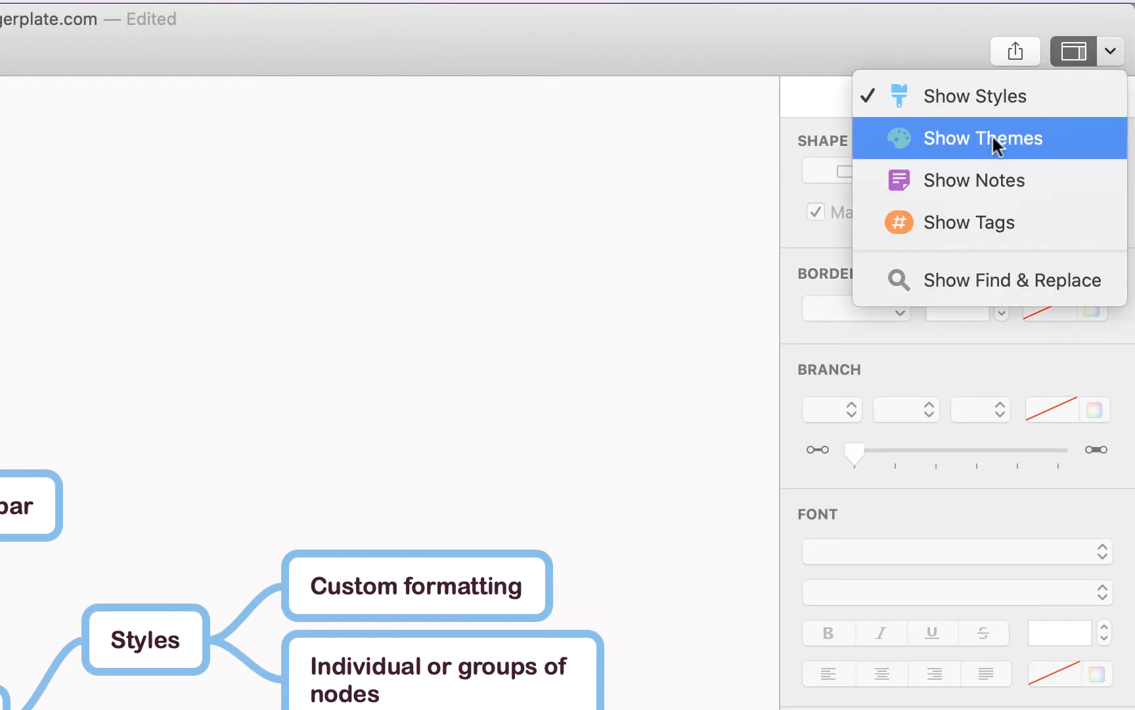
left_click(982, 138)
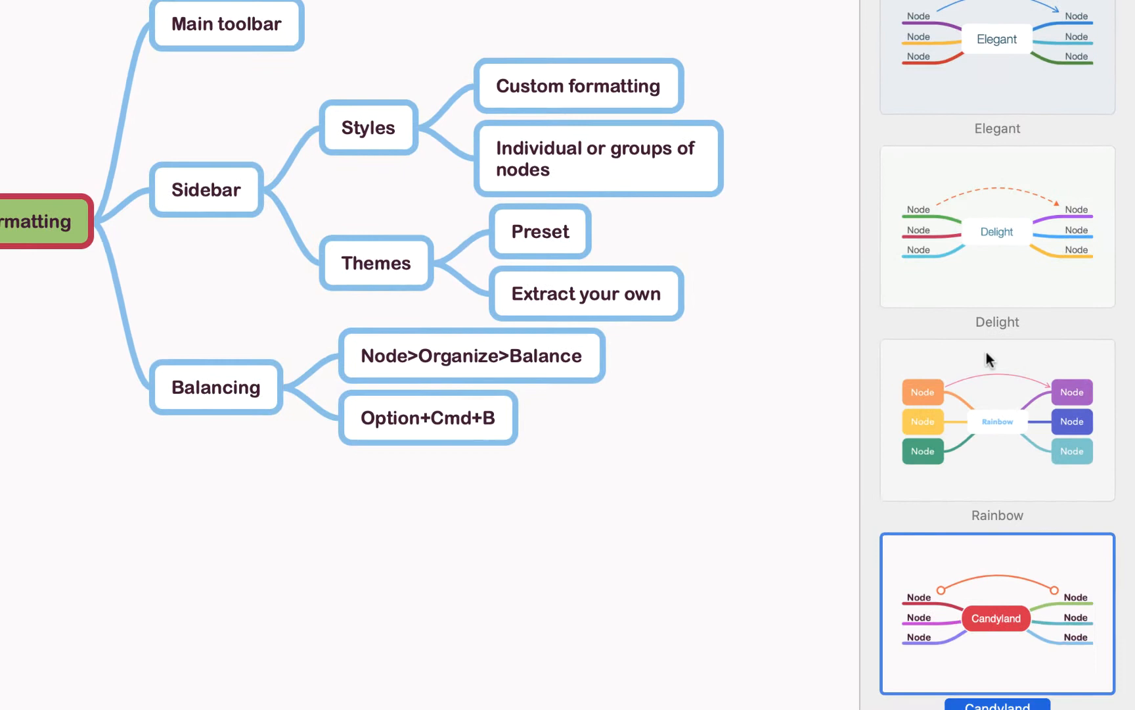
scroll("down", 3)
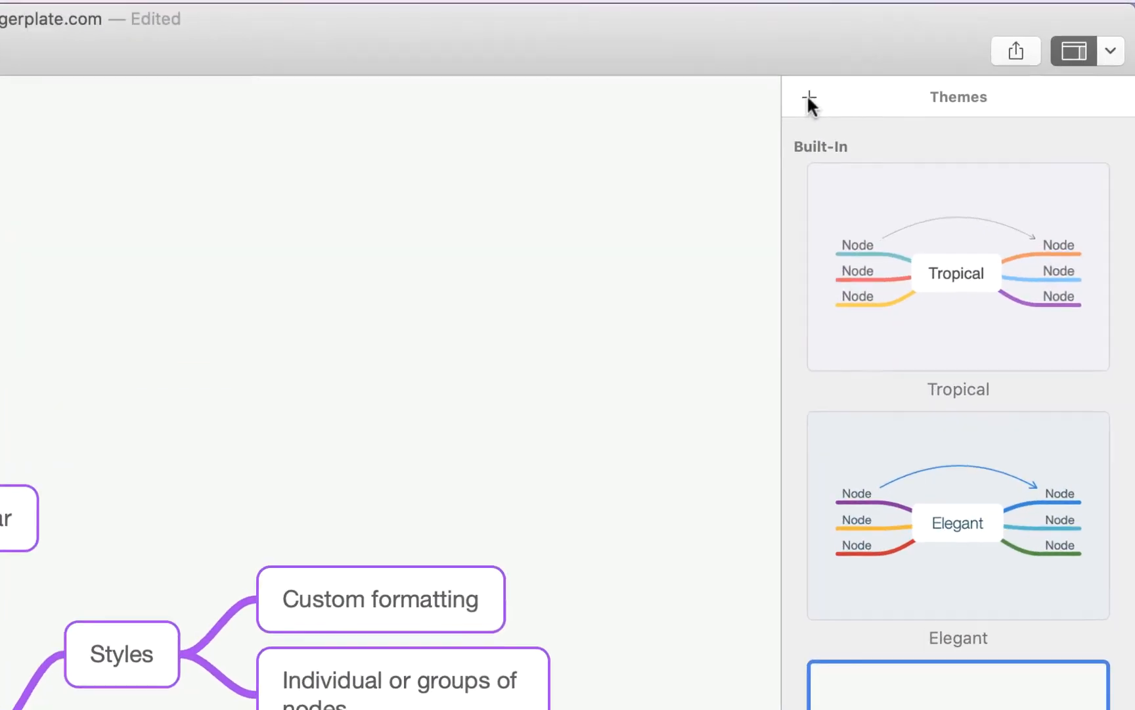
Start extracting a custom theme from the map's current style.
left_click(810, 96)
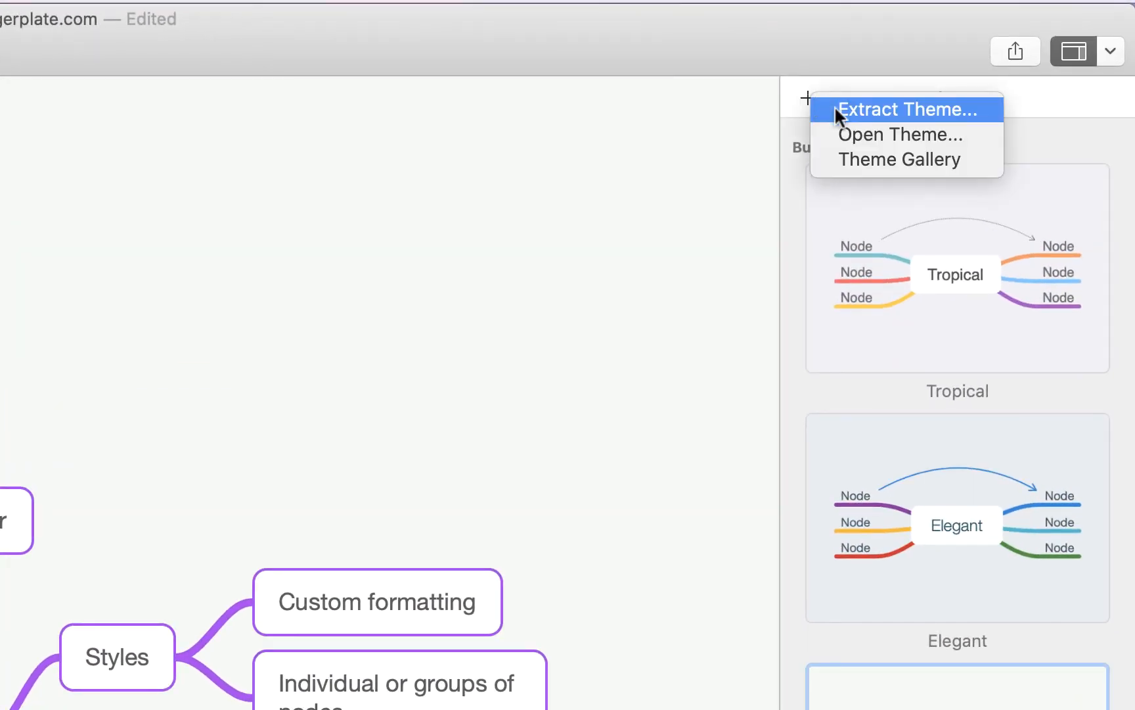
left_click(909, 109)
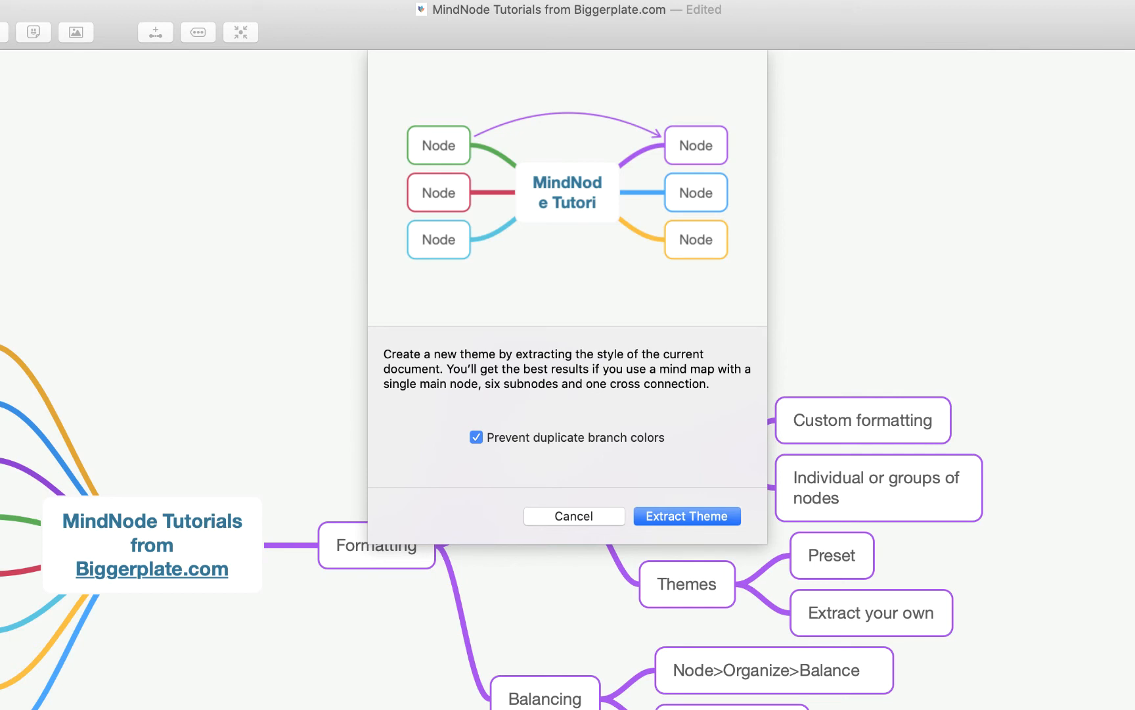
mouse_move(683, 514)
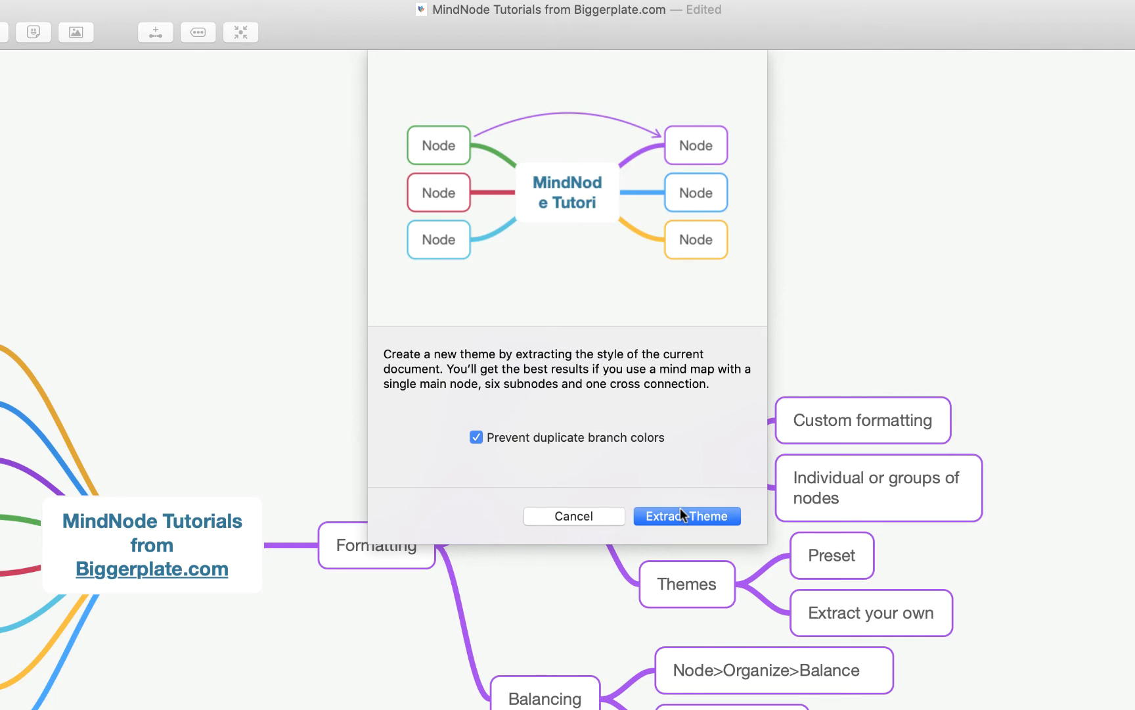
mouse_move(575, 525)
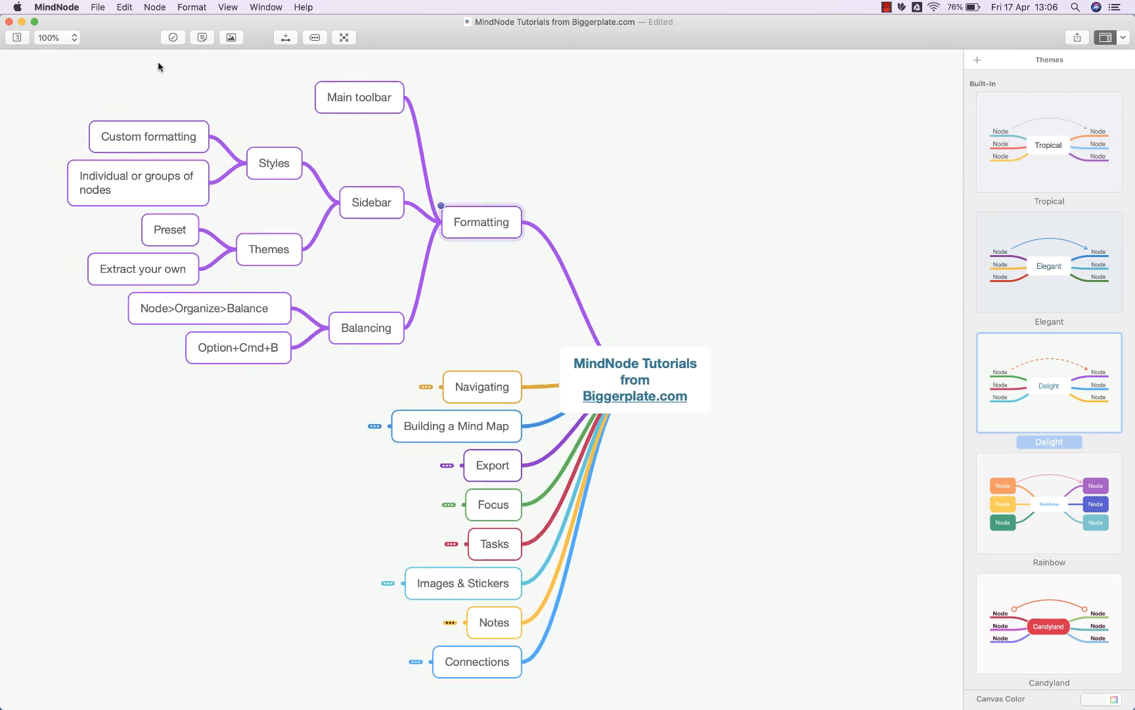
Bring up the Node menu to reach the Organize and Balance Nodes options.
left_click(154, 6)
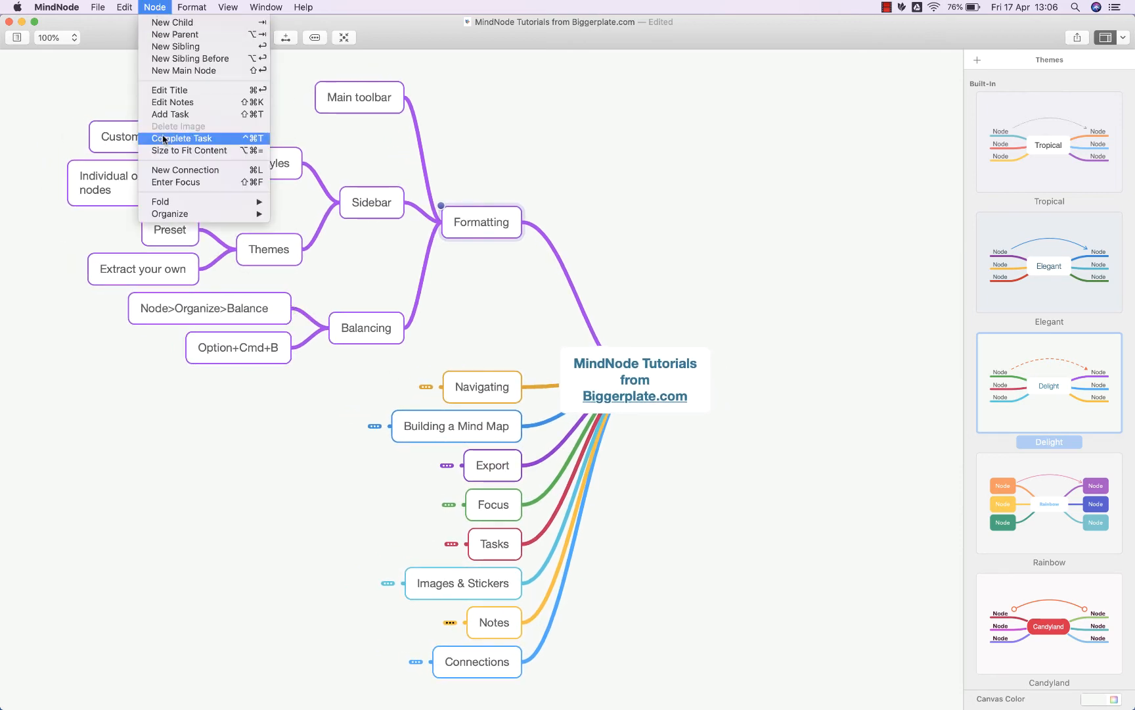
mouse_move(169, 215)
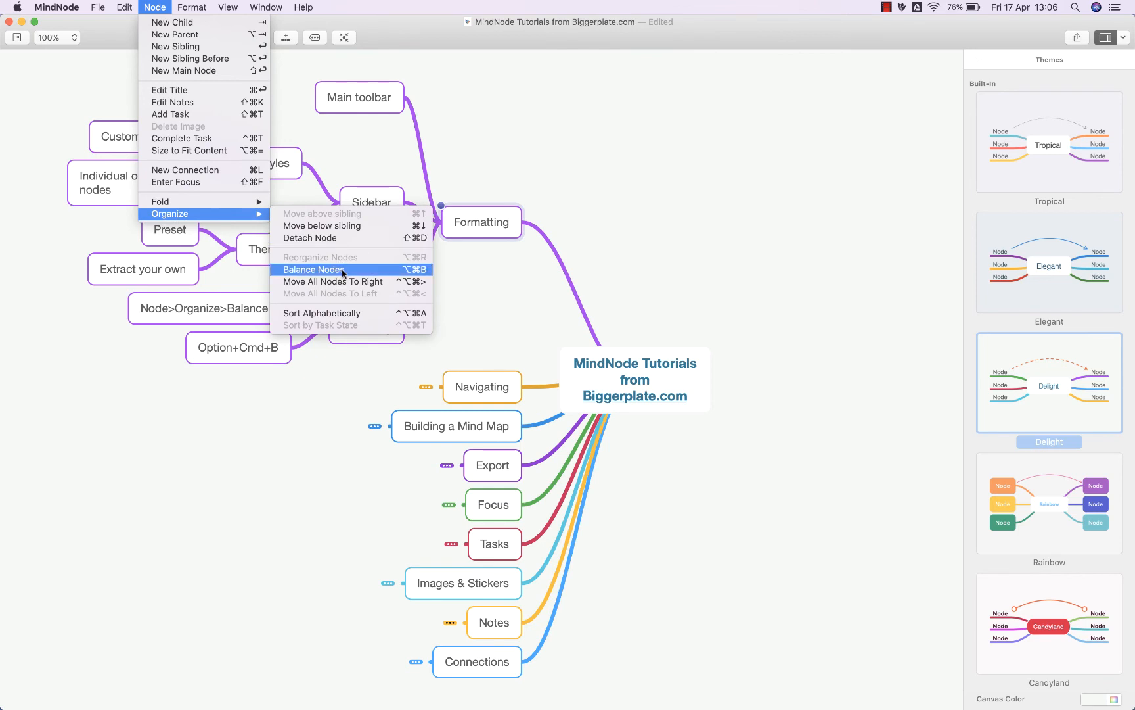
mouse_move(310, 403)
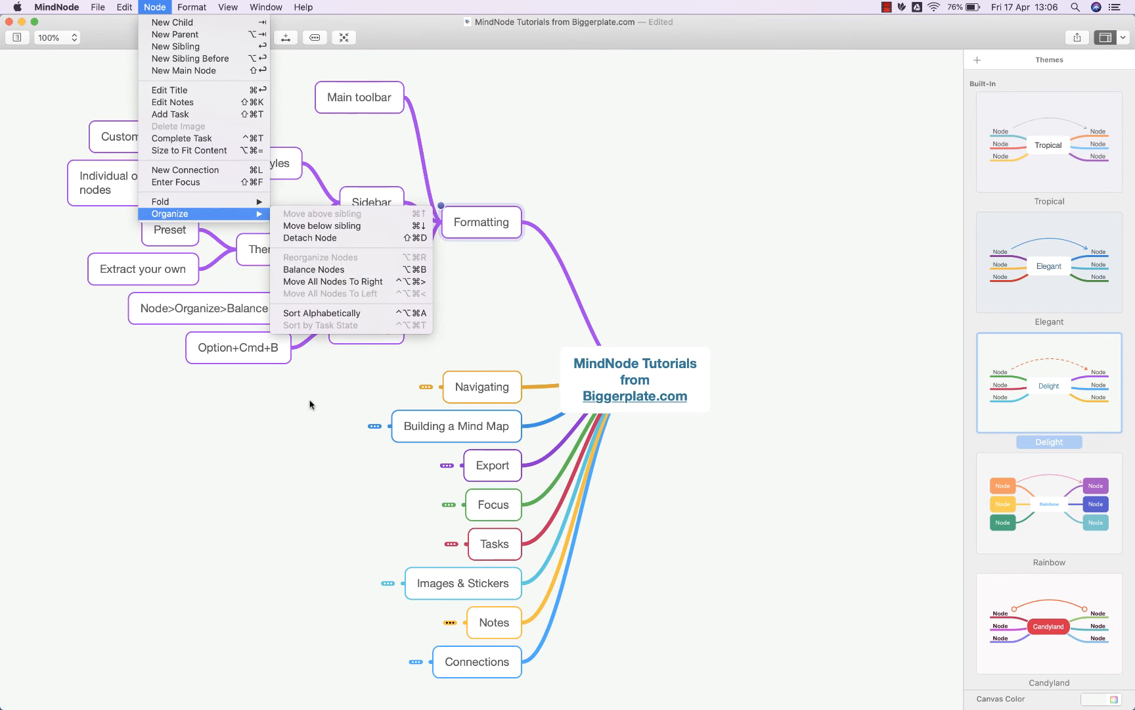